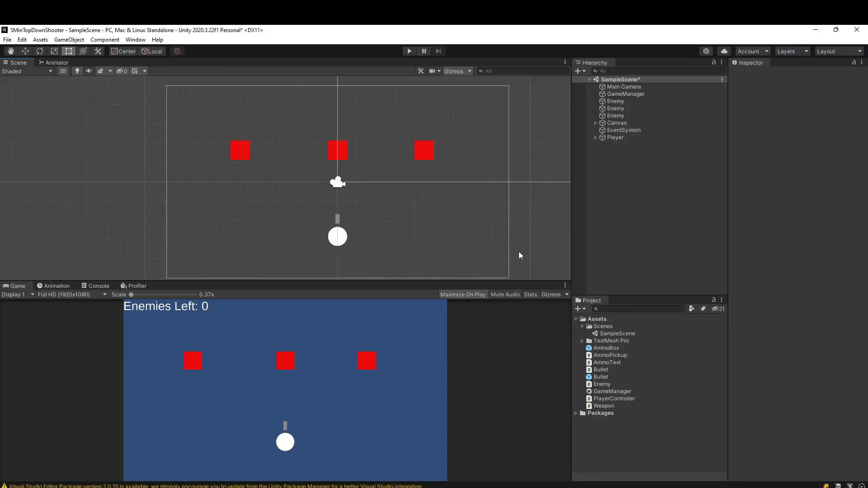
mouse_move(431, 176)
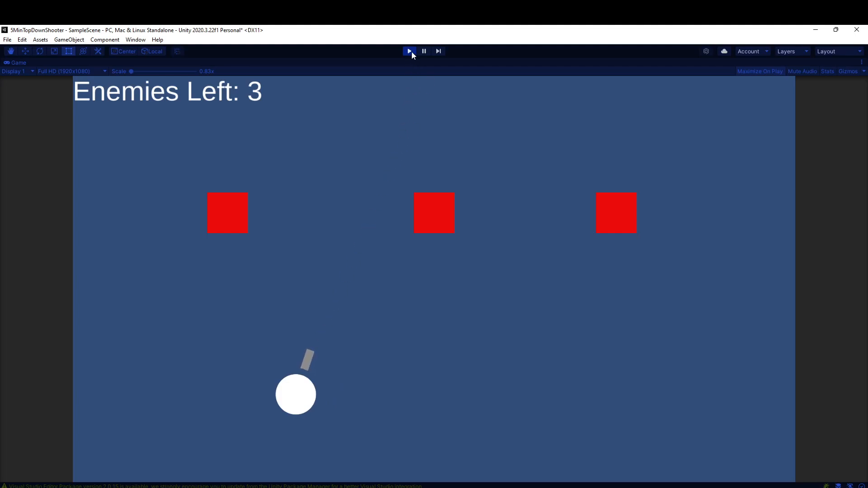
Step: Stop the play-test before placing the Bullet prefab in the scene
left_click(409, 50)
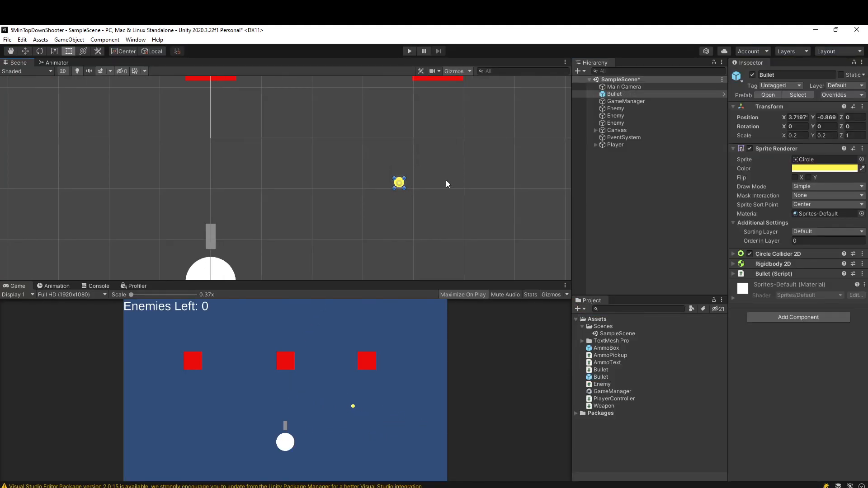
mouse_move(542, 229)
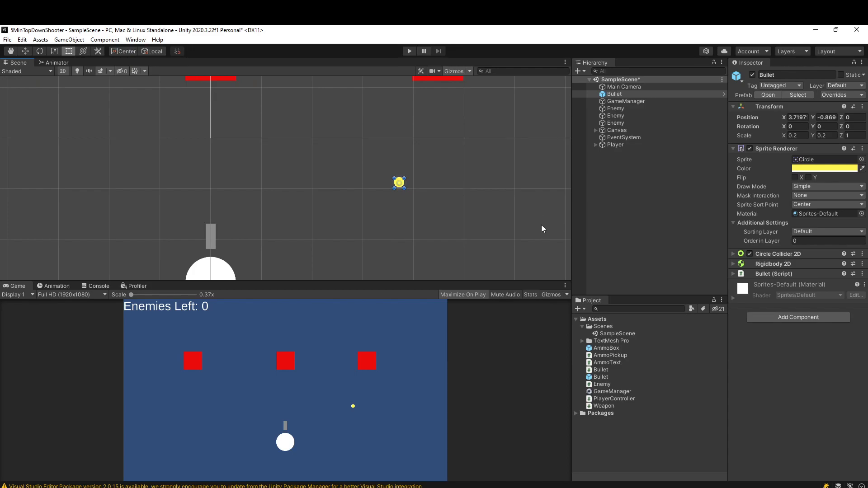
mouse_move(629, 219)
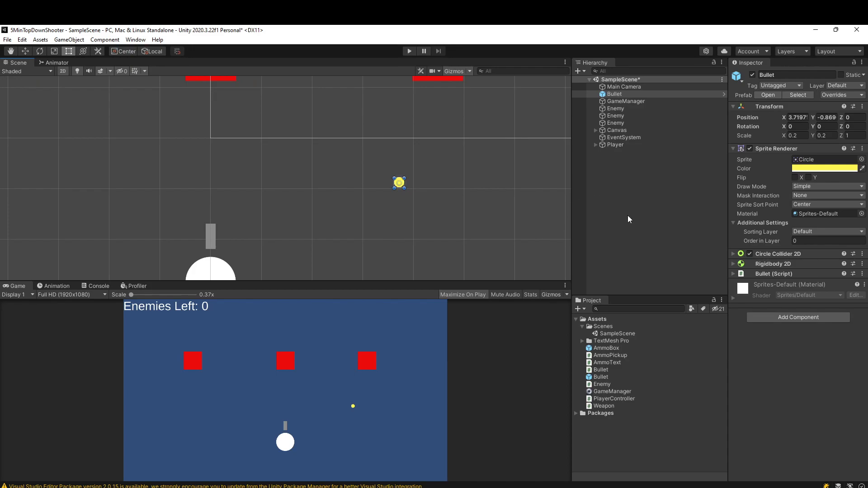
mouse_move(637, 212)
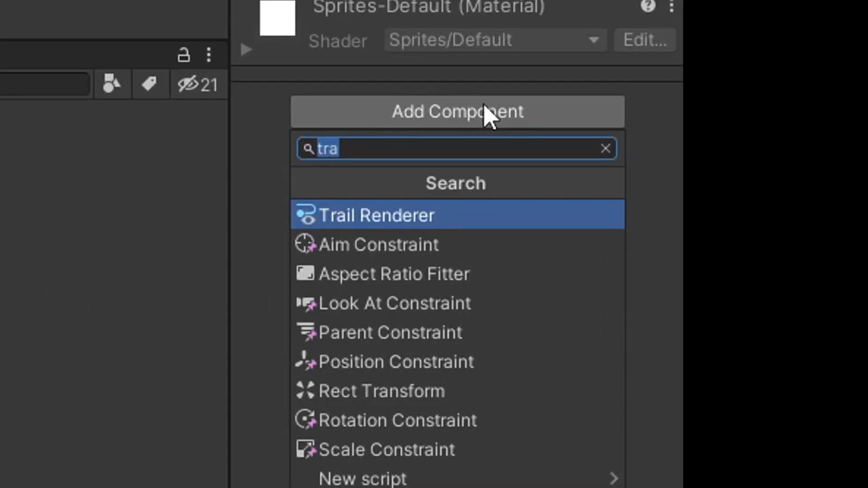
mouse_move(346, 241)
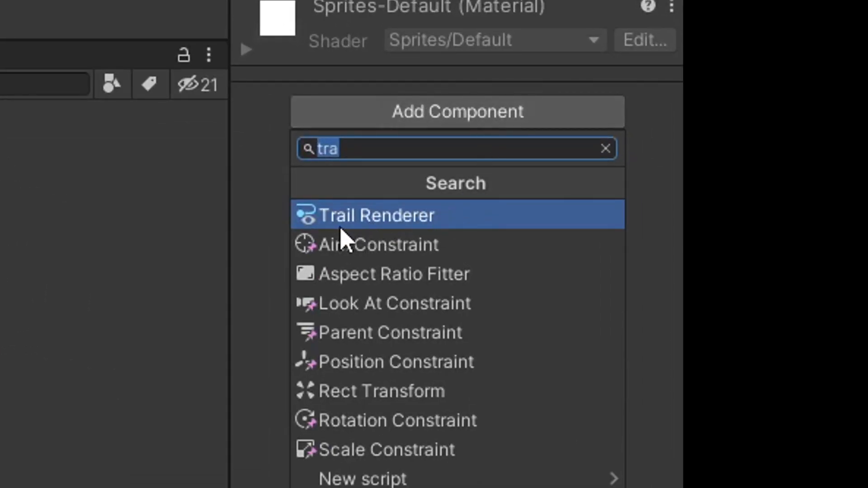
Step: Add a Trail Renderer component to the Bullet at default settings
left_click(376, 216)
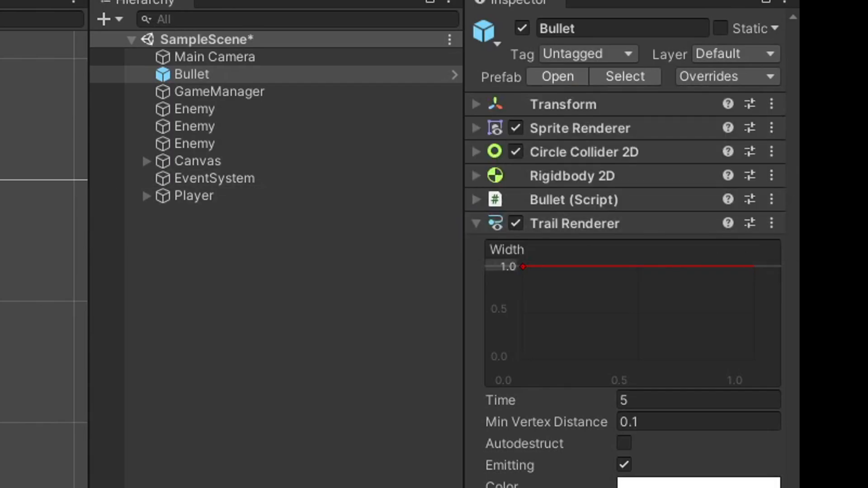
left_click(409, 51)
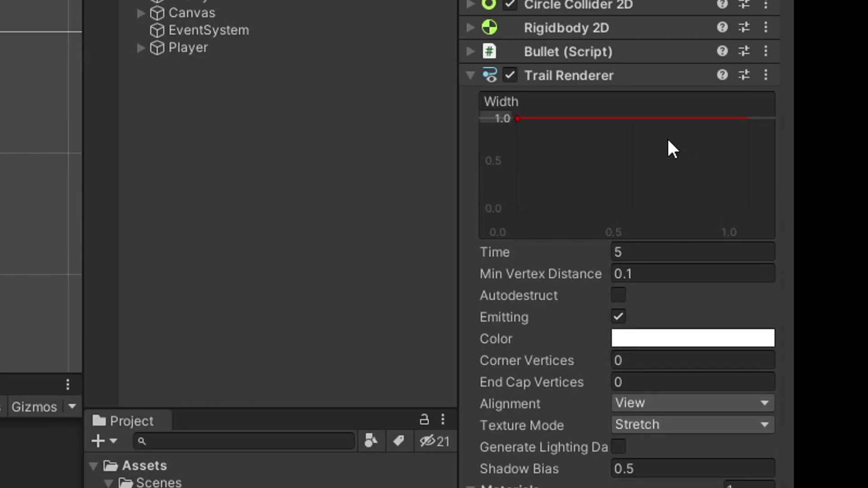
mouse_move(634, 248)
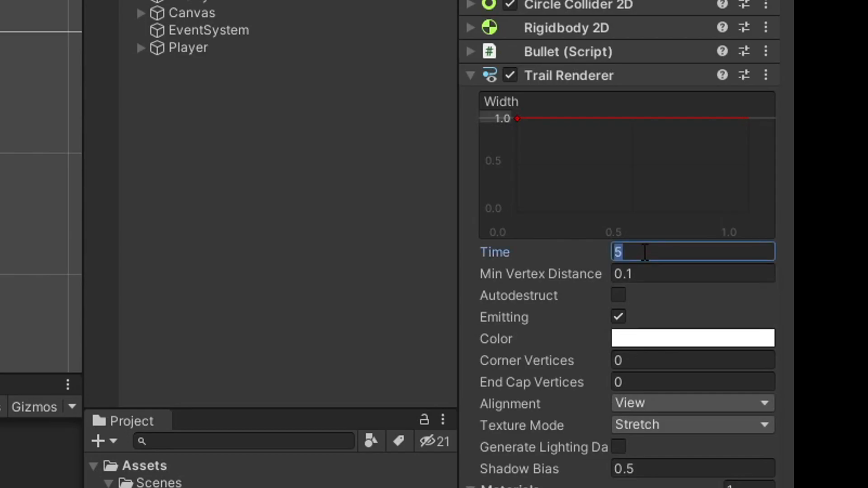
Step: Set the trail's Time to 0.3 and play-test it briefly
type(".3")
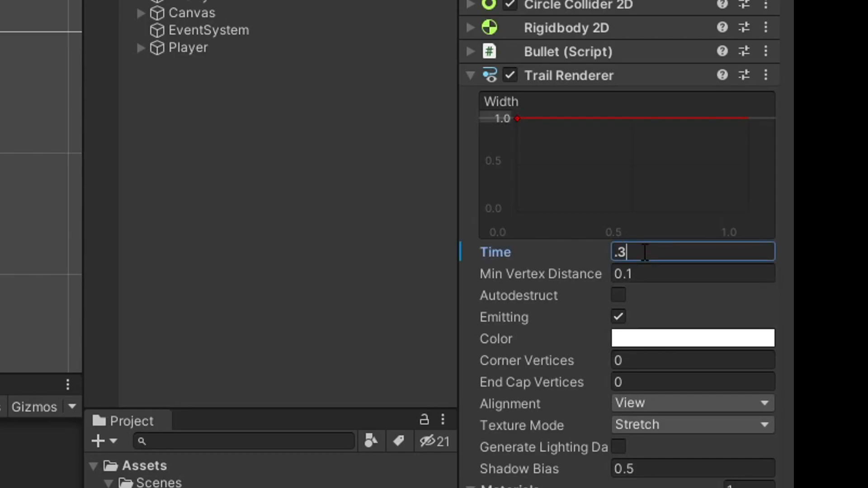
left_click(409, 51)
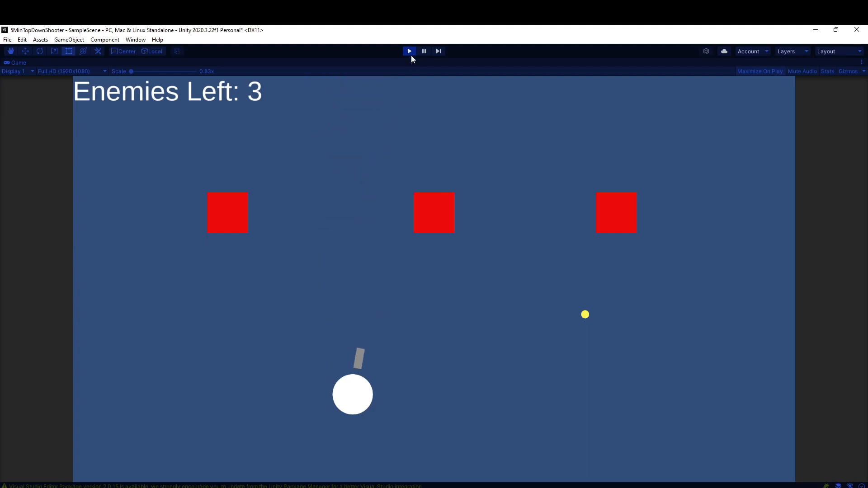
left_click(409, 51)
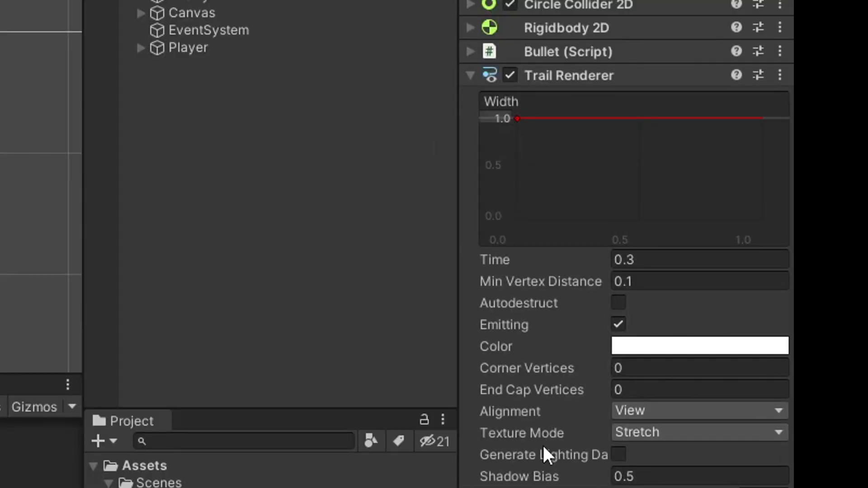
Step: Assign the Default-Line material to the trail's Element 0 slot
scroll("down", 3)
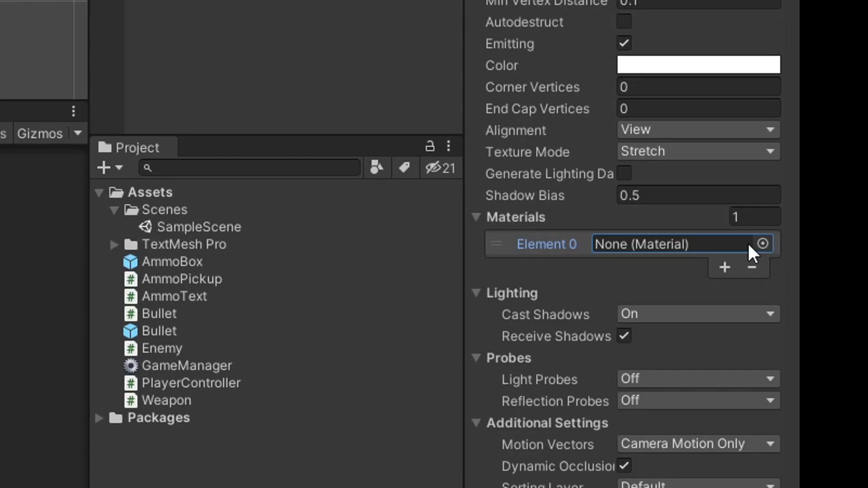
left_click(762, 243)
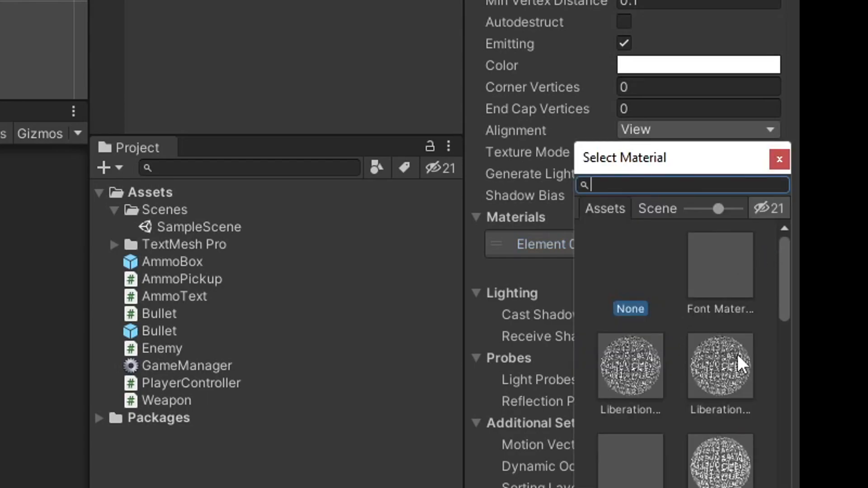
type("defa")
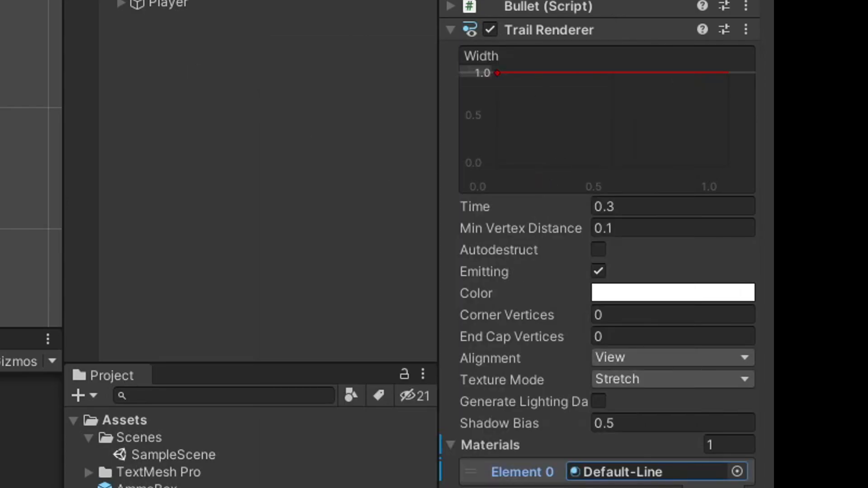
left_click(409, 51)
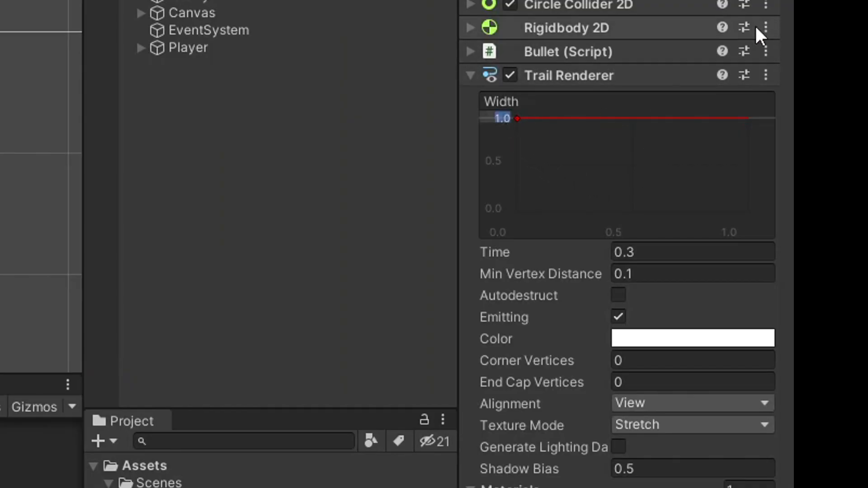
mouse_move(531, 154)
type("0.2")
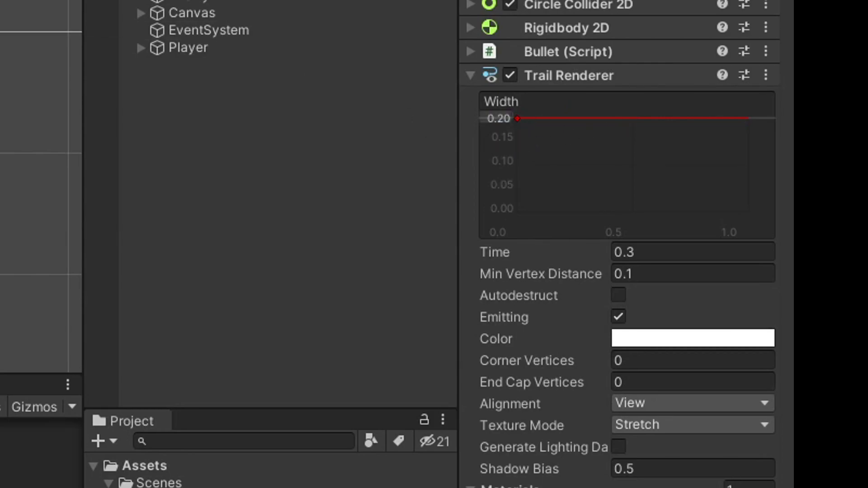
Step: Run the game to check the trail narrowed to 0.2 width
left_click(409, 50)
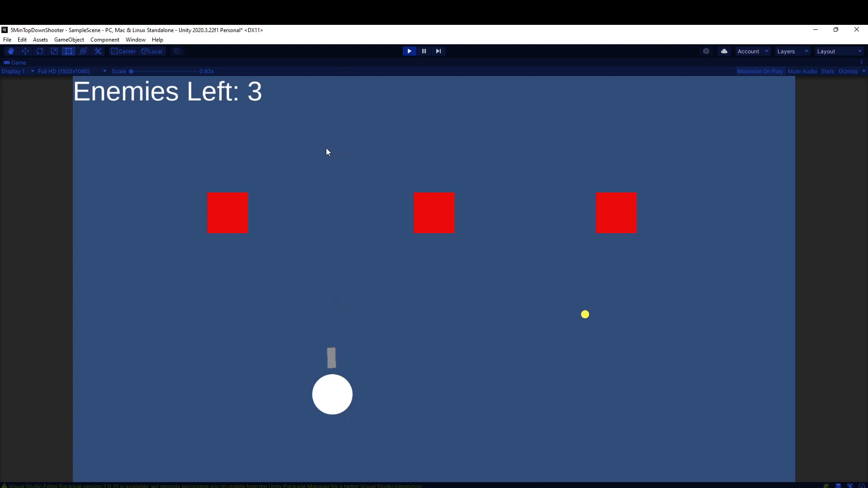
mouse_move(412, 110)
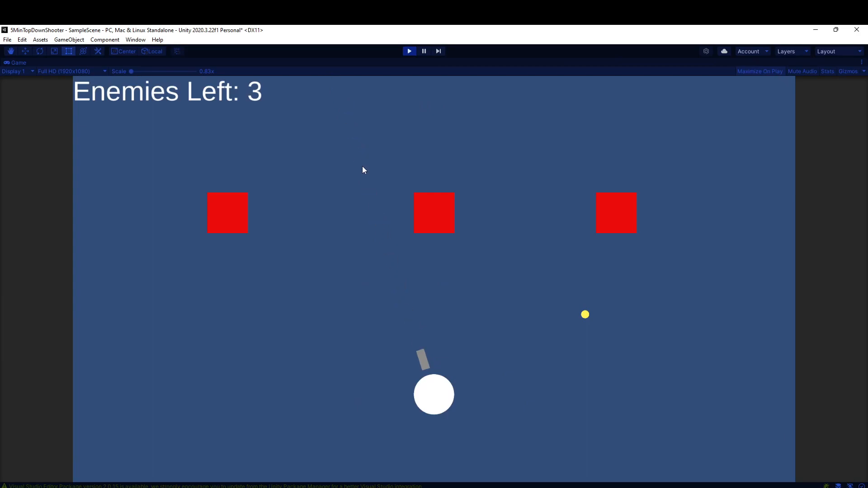
Step: Shape the Width curve so the trail tapers from 0.2 to 0.00 at the tail
left_click(409, 50)
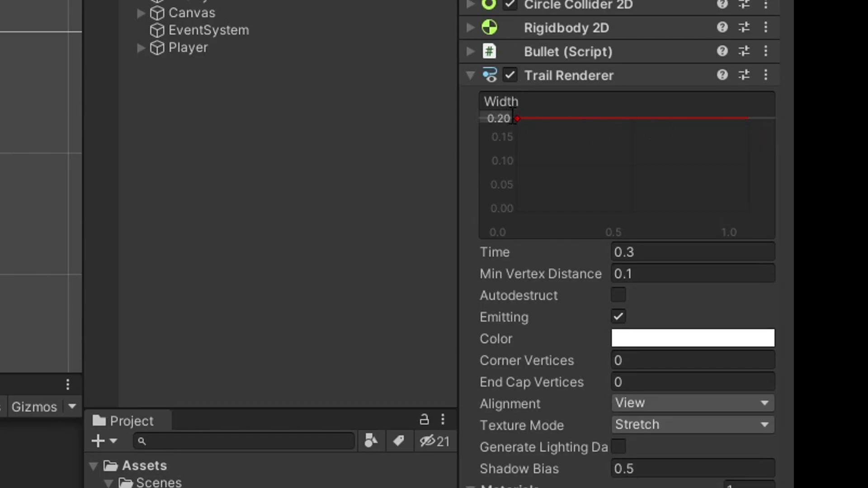
mouse_move(746, 119)
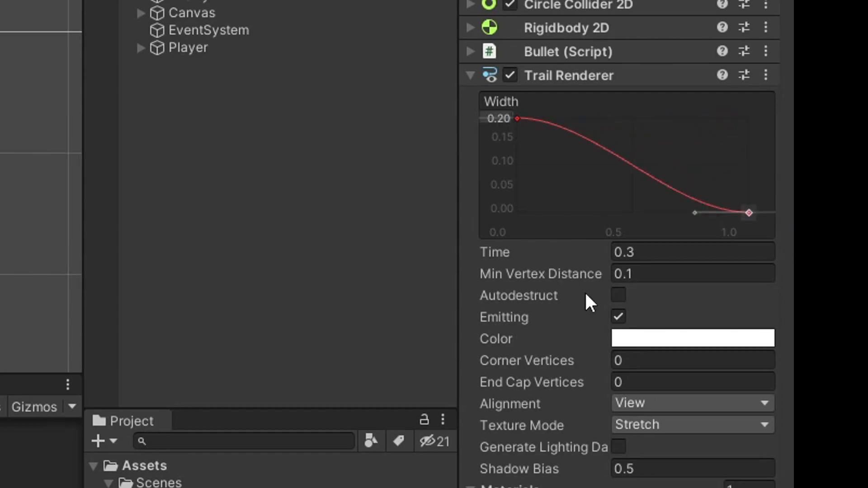
mouse_move(565, 137)
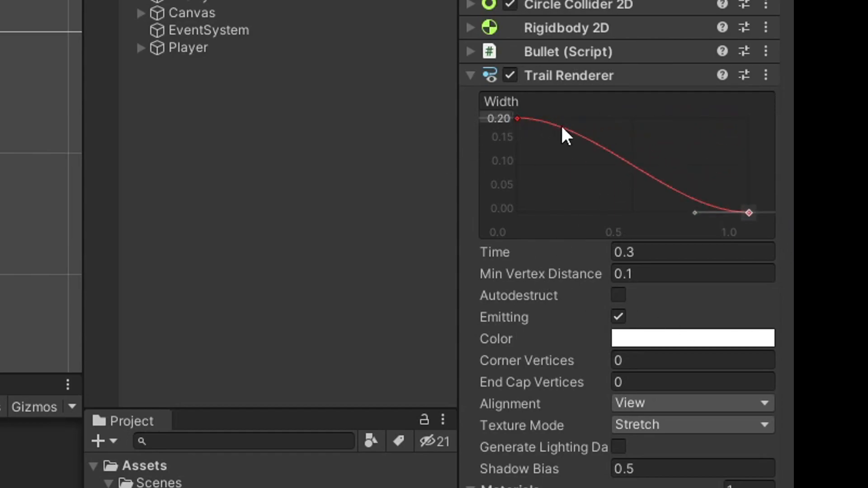
mouse_move(778, 205)
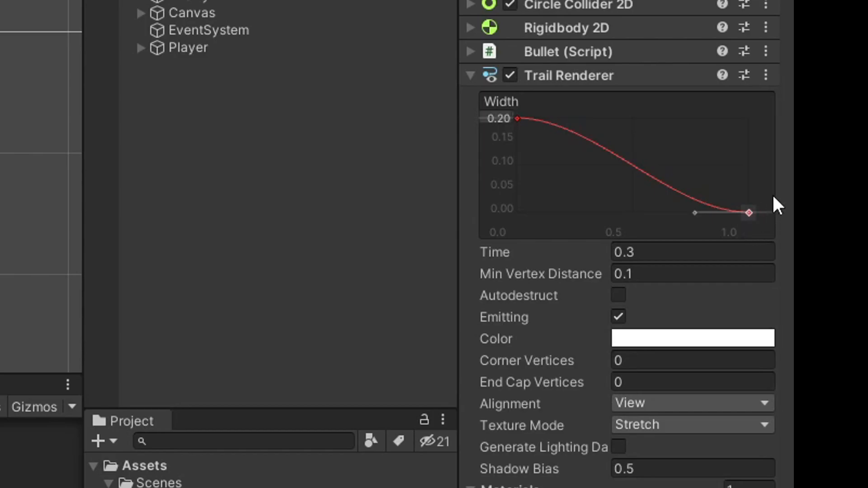
left_click(408, 51)
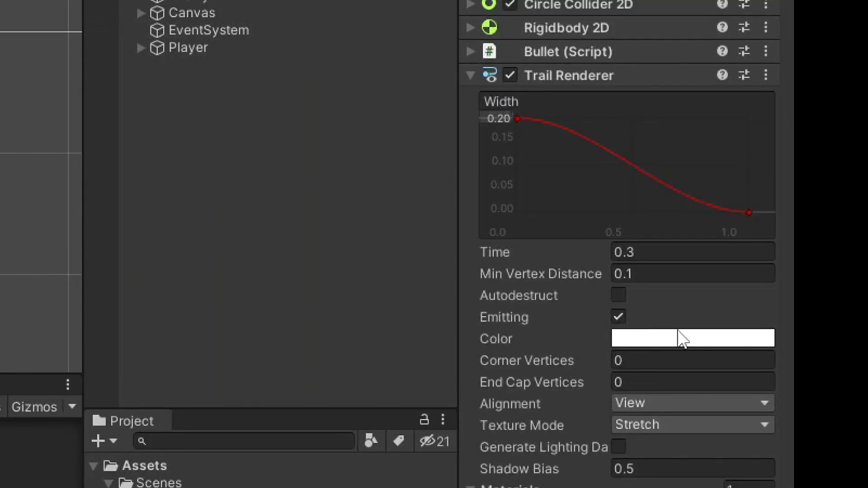
mouse_move(739, 341)
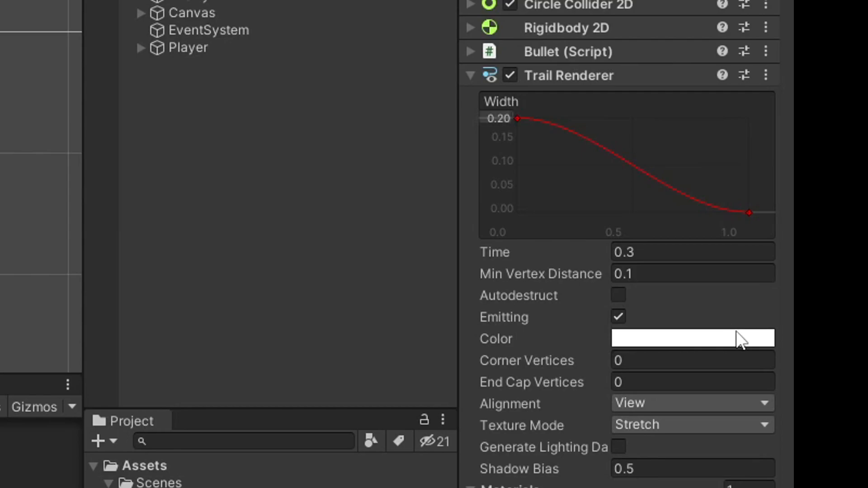
Step: Set the trail gradient to yellow with alpha 125 at the head fading to 0 at the tail
left_click(692, 338)
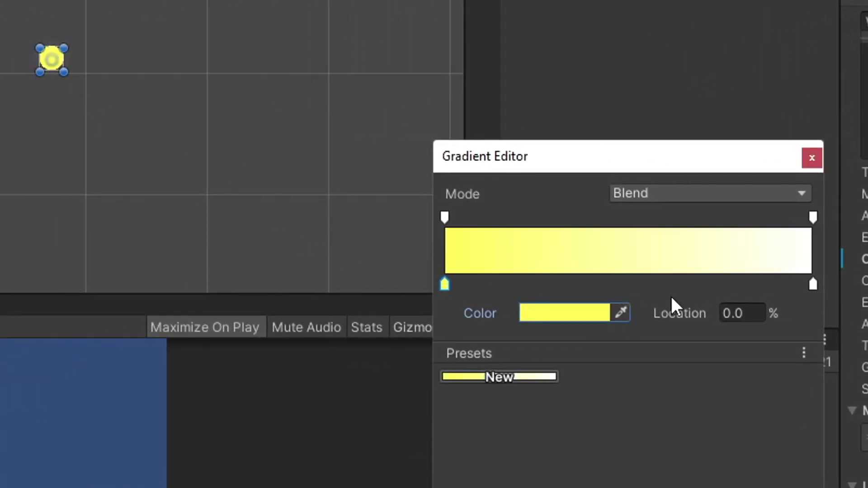
mouse_move(545, 326)
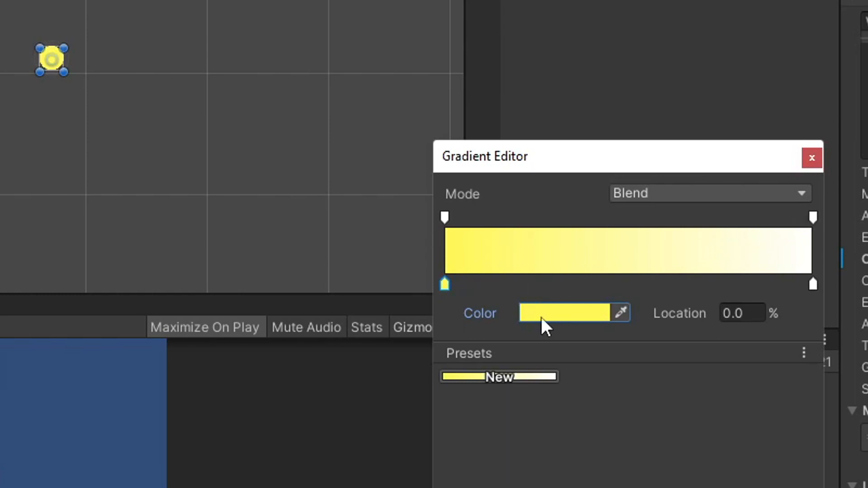
mouse_move(631, 341)
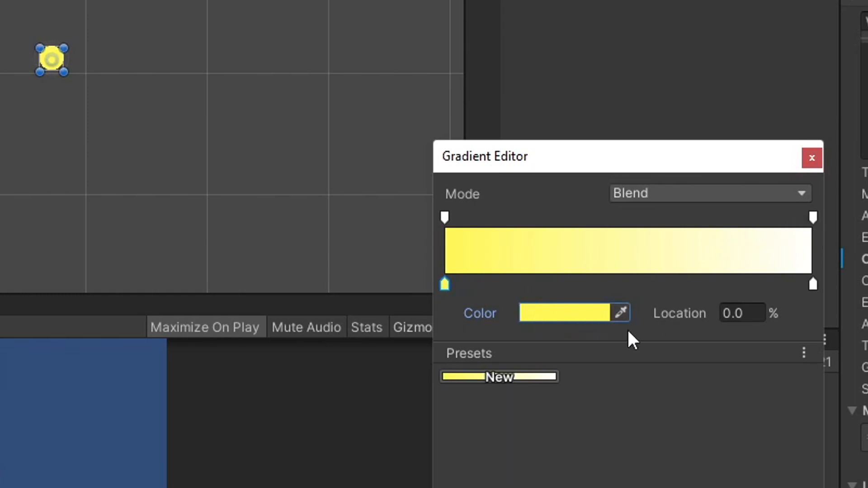
left_click(445, 217)
type("125")
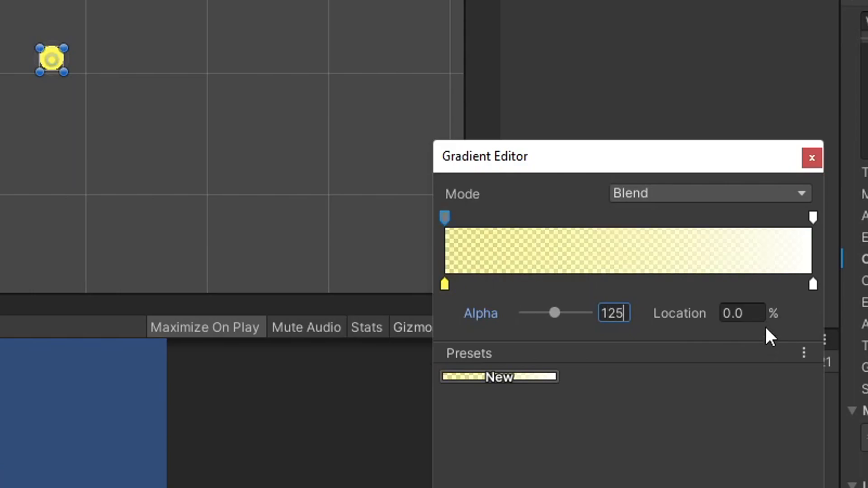
left_click(813, 216)
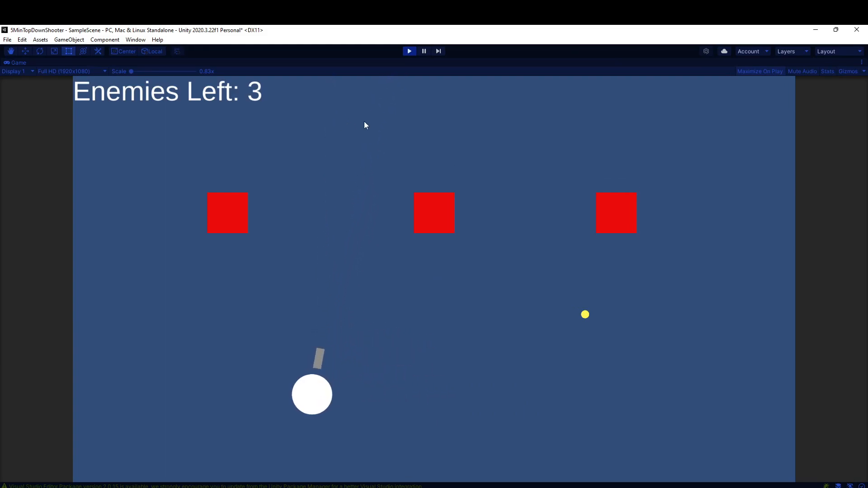
mouse_move(417, 114)
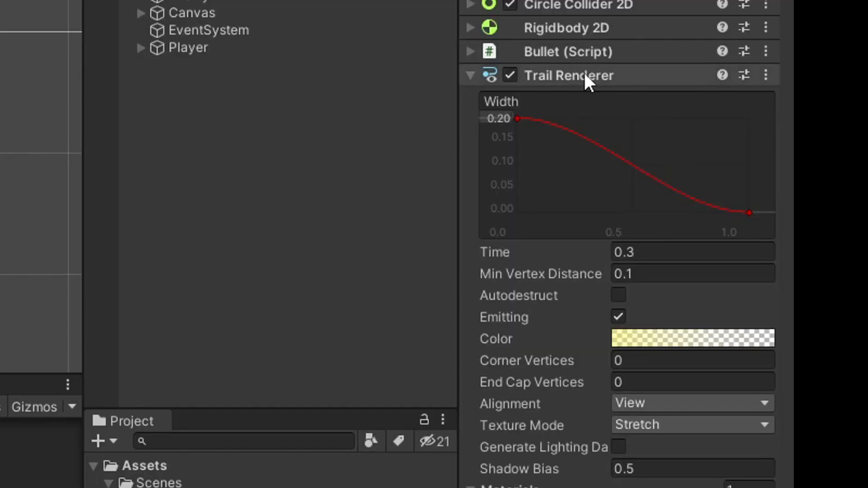
mouse_move(653, 253)
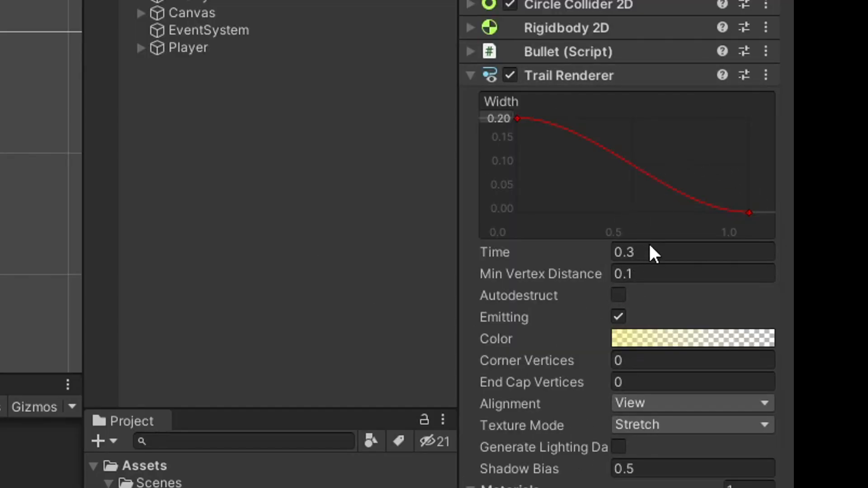
mouse_move(645, 141)
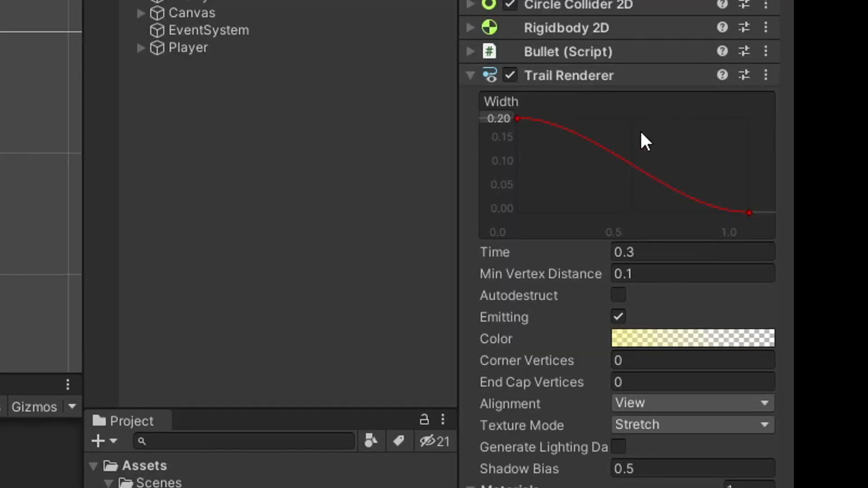
mouse_move(764, 240)
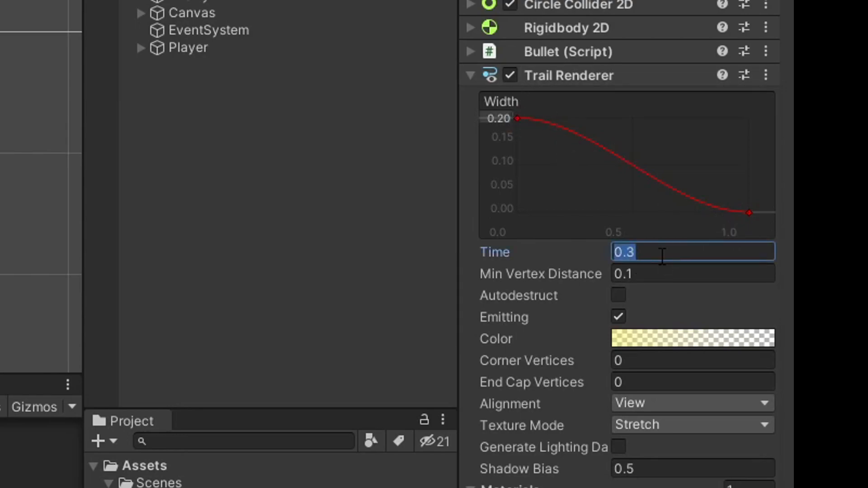
mouse_move(660, 352)
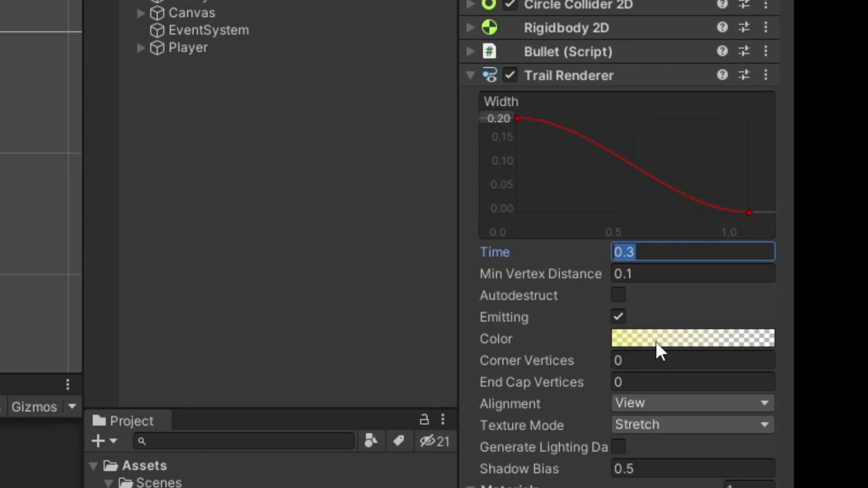
Step: Review the finished trail settings down to Materials and select the Player object
scroll("down", 3)
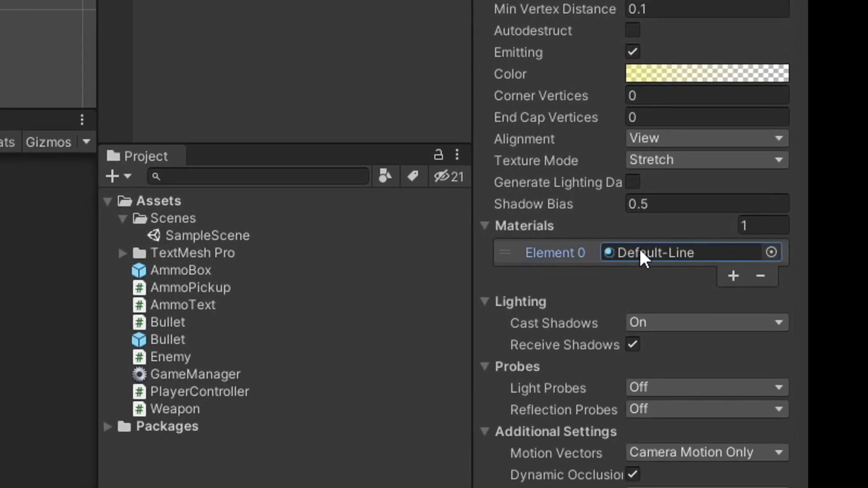
scroll("down", 3)
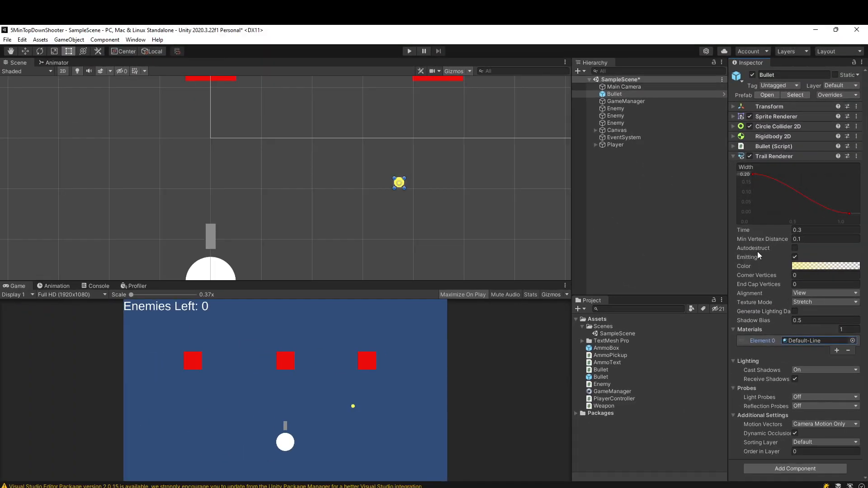
left_click(615, 144)
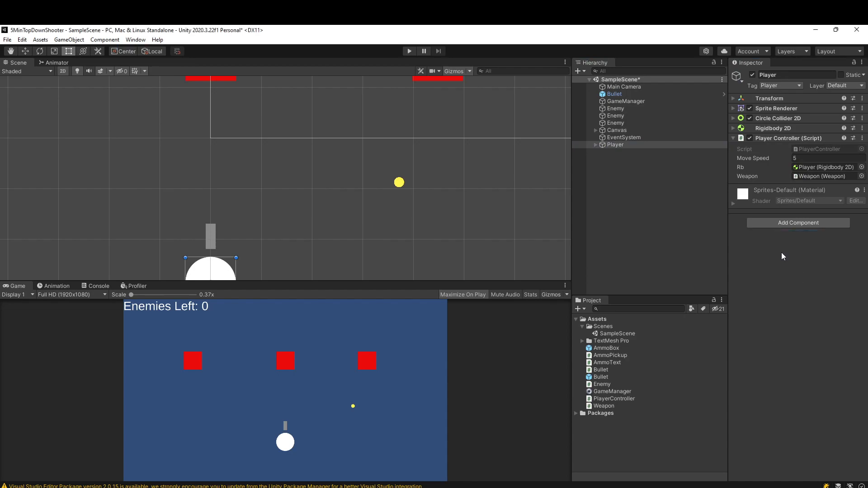
Step: Add a Trail Renderer component to the Player
left_click(798, 223)
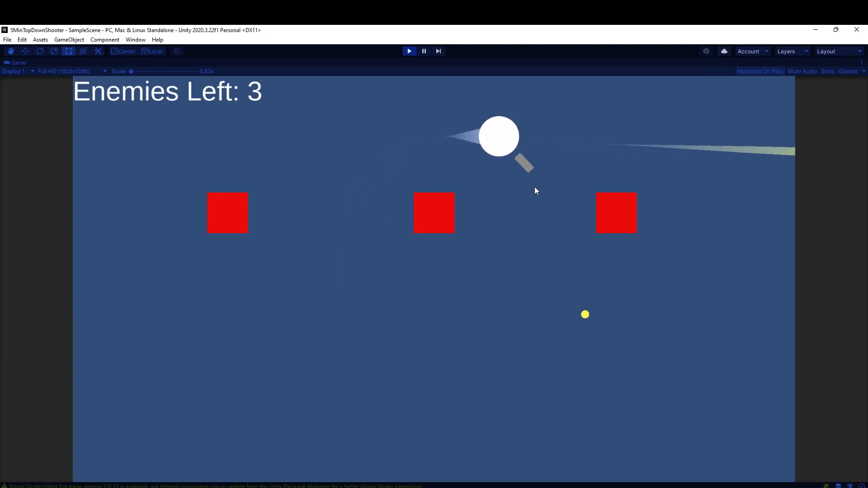
mouse_move(374, 77)
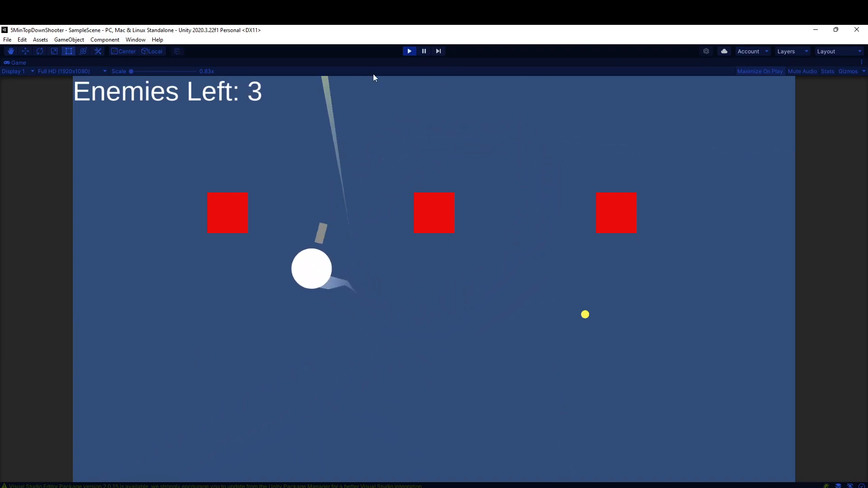